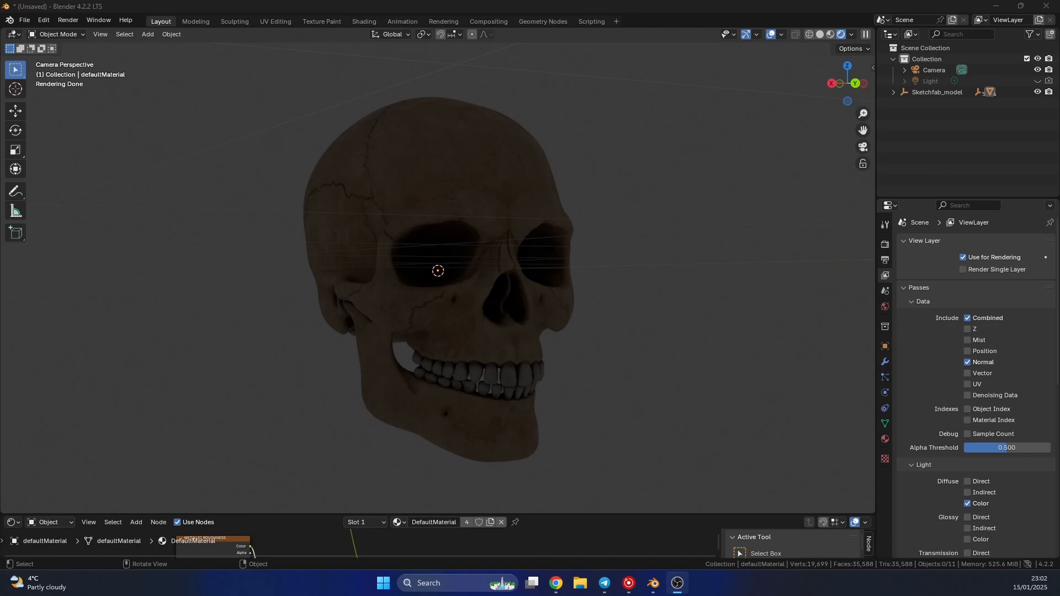
mouse_move(597, 368)
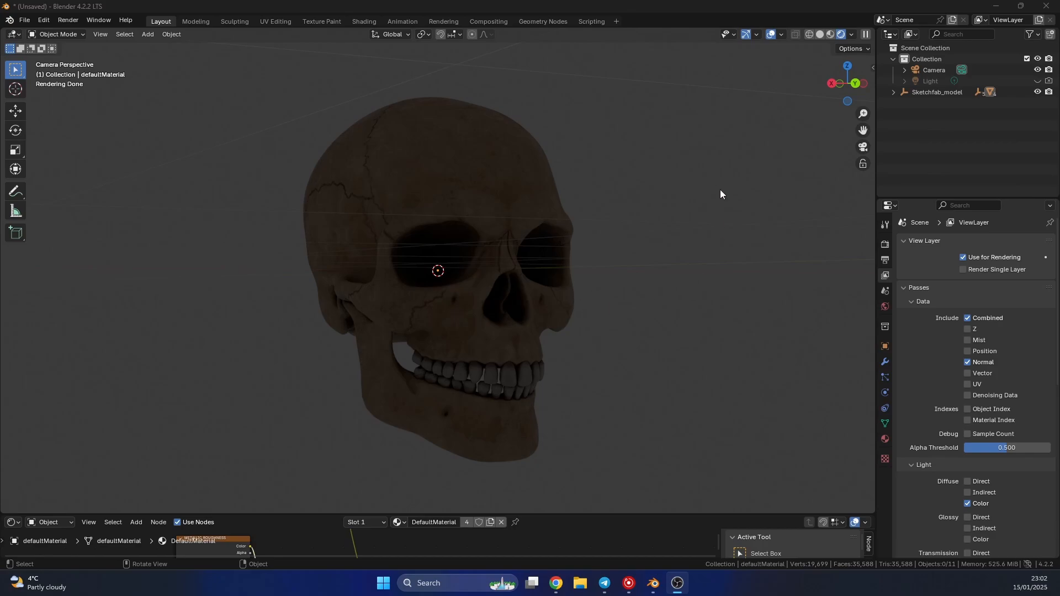
mouse_move(869, 308)
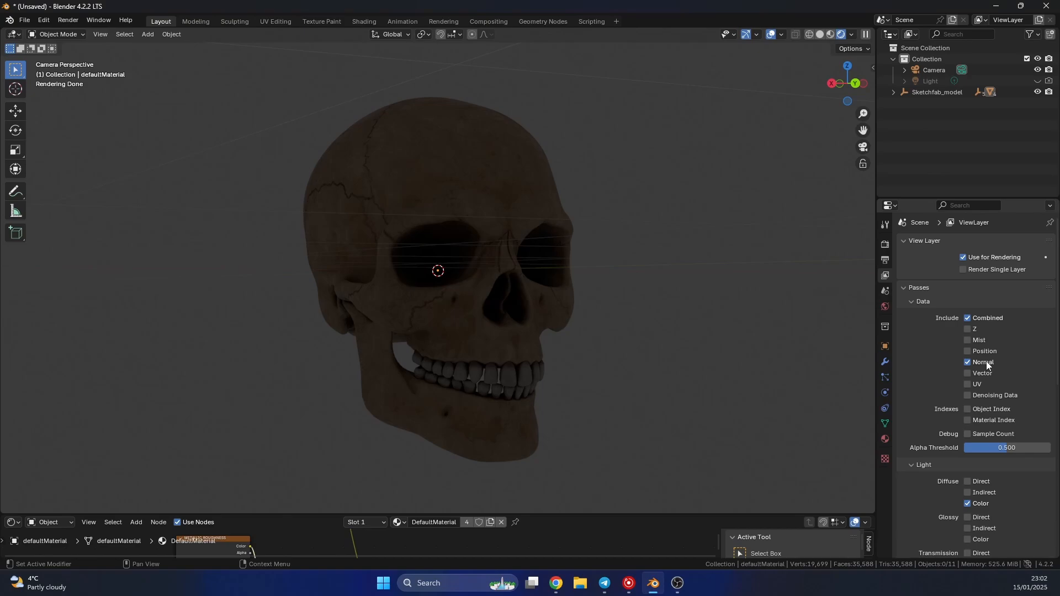
mouse_move(963, 371)
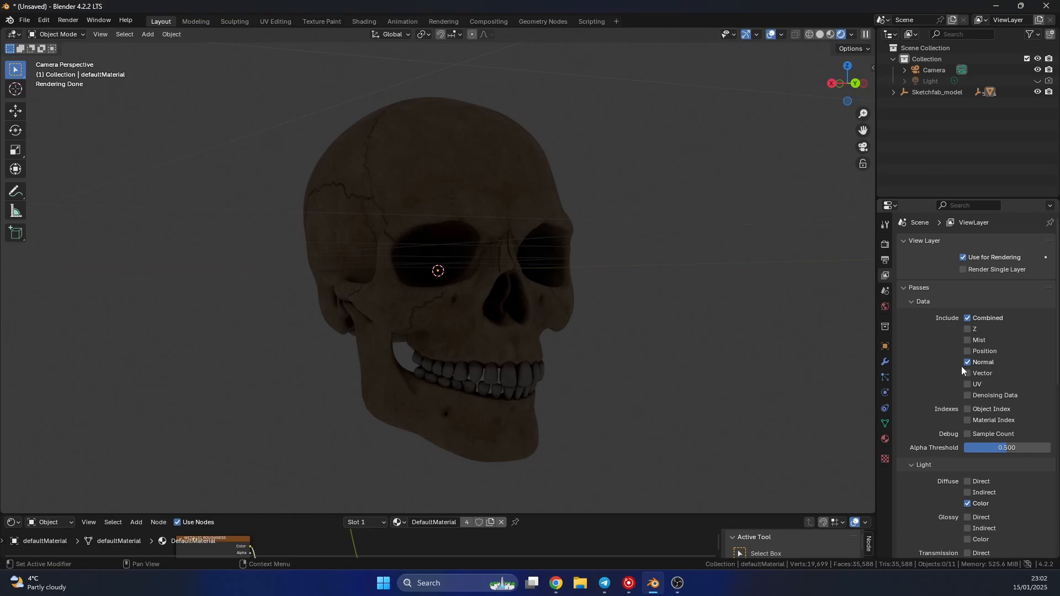
- View the skull render's Normal pass under ViewLayer, then switch the pass to DiffCol
scroll("down", 3)
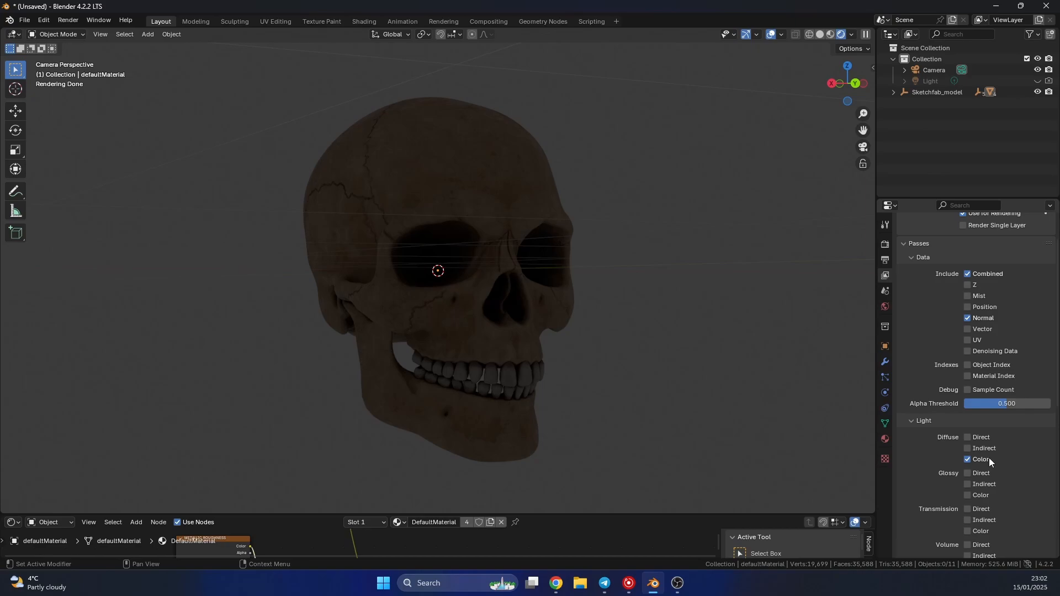
mouse_move(710, 360)
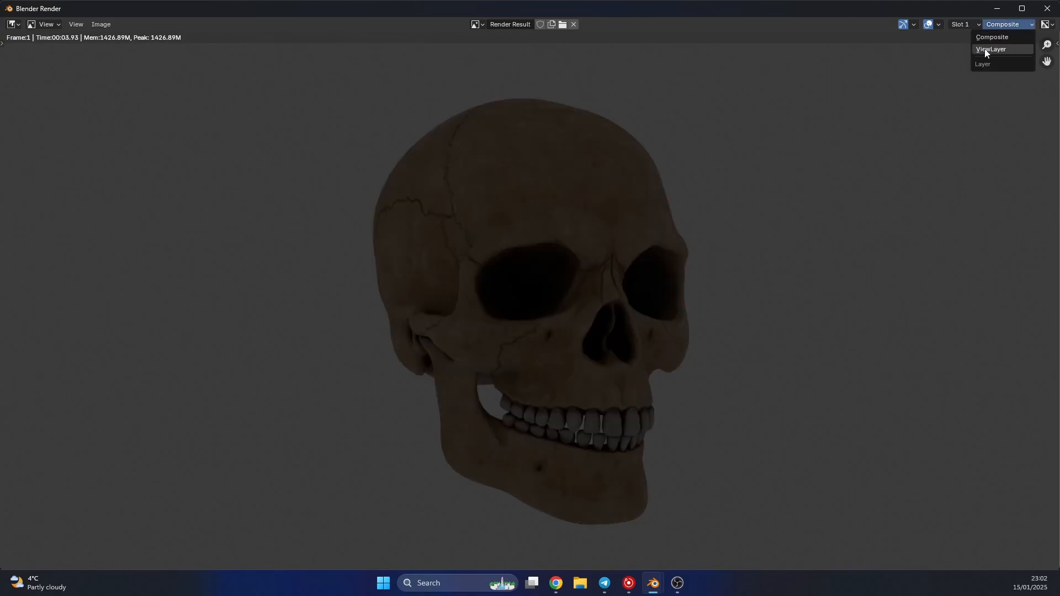
left_click(991, 49)
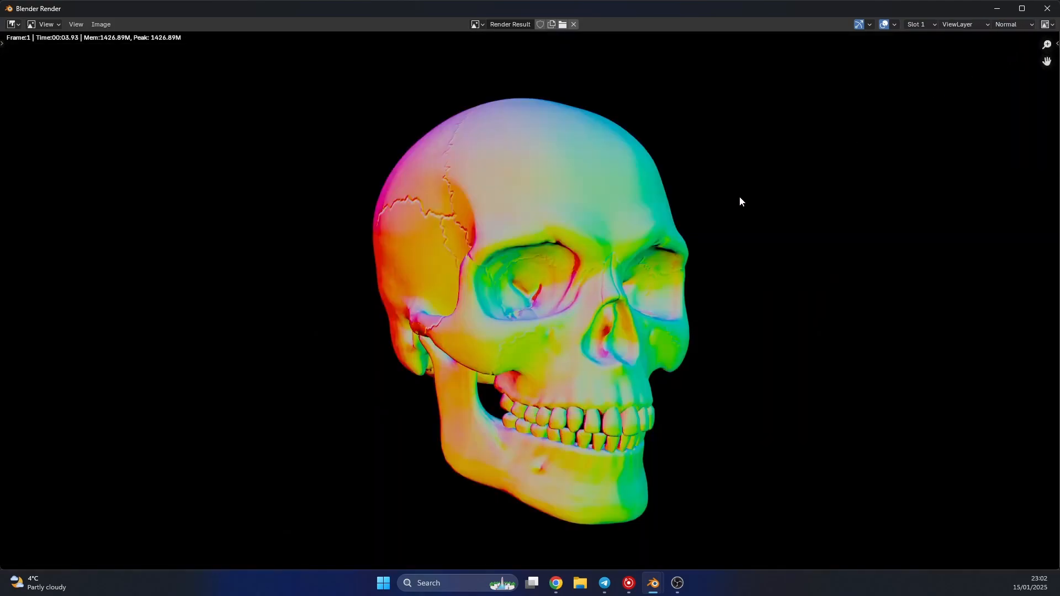
left_click(1032, 24)
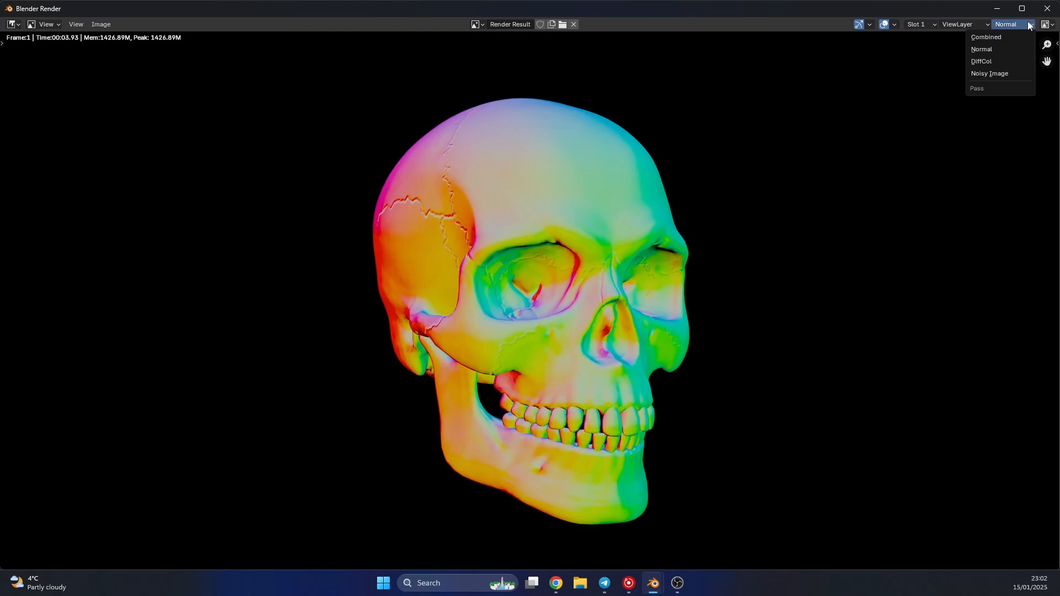
left_click(981, 61)
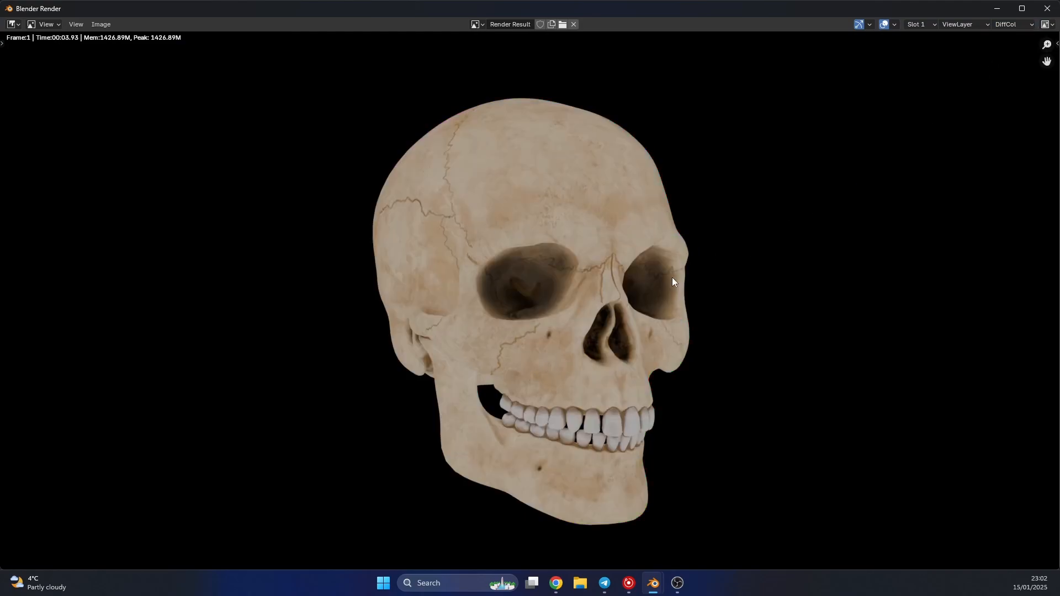
mouse_move(591, 330)
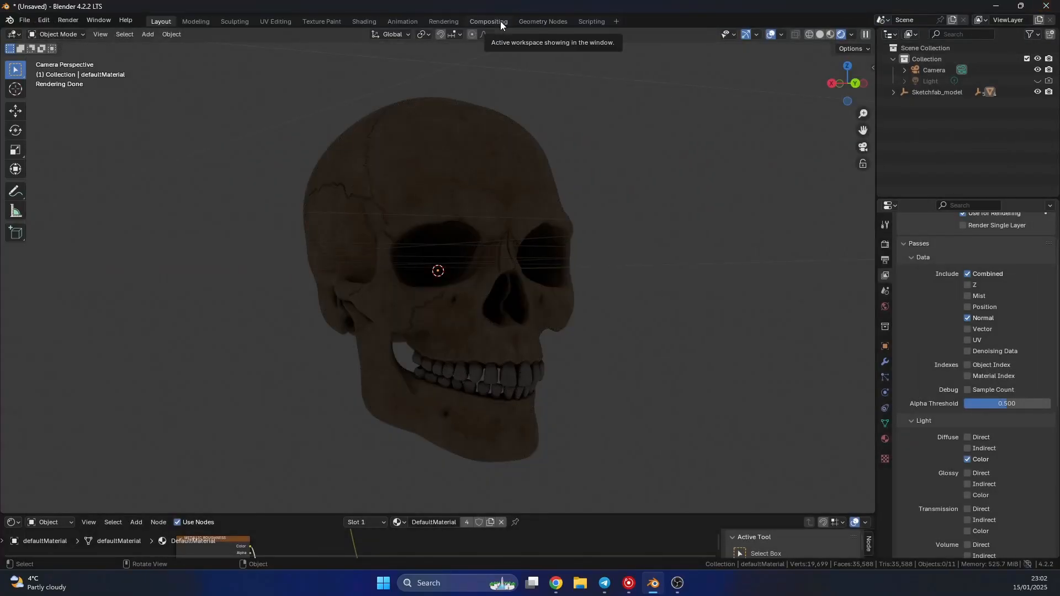
mouse_move(526, 34)
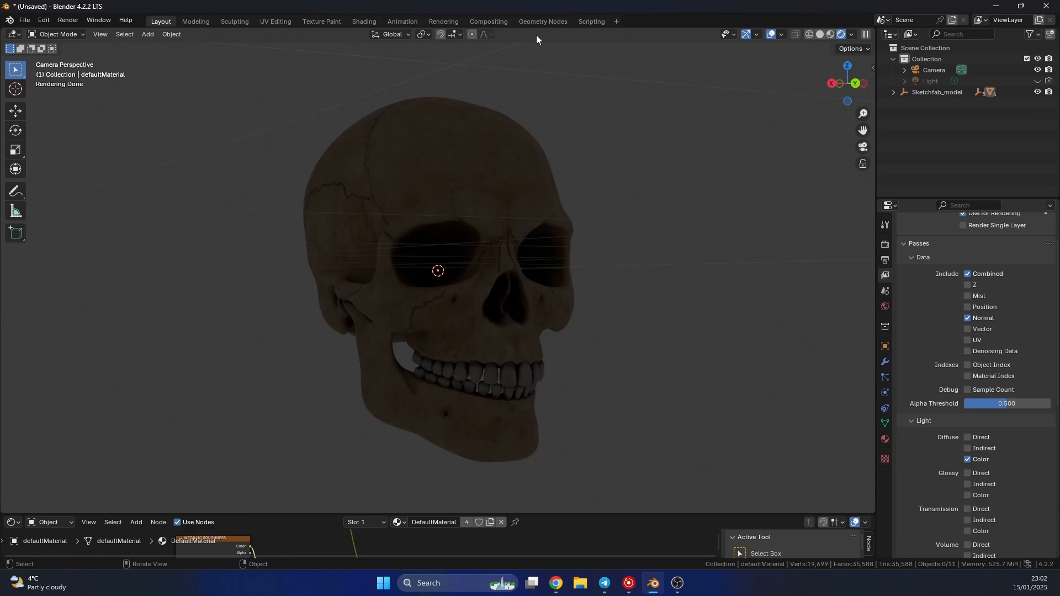
mouse_move(595, 61)
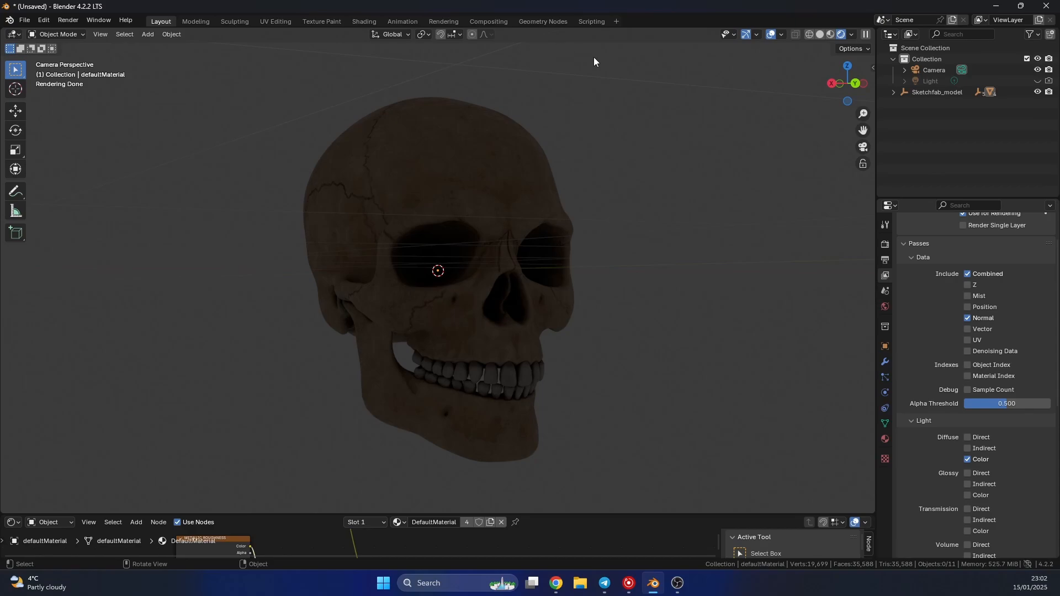
mouse_move(793, 34)
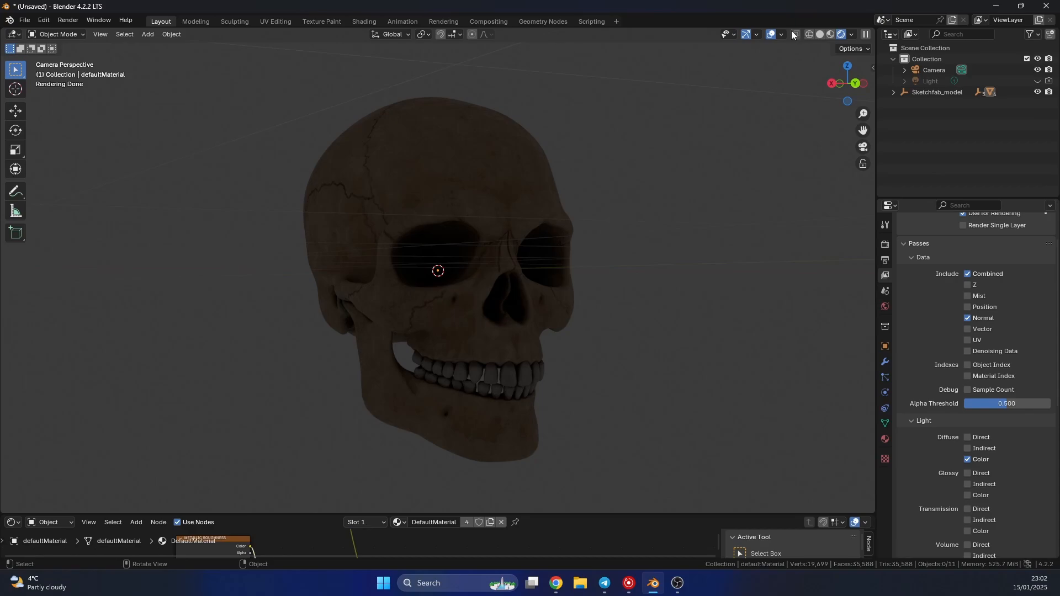
- Toggle the Face Orientation overlay on and off, then enter the Compositing workspace
left_click(772, 35)
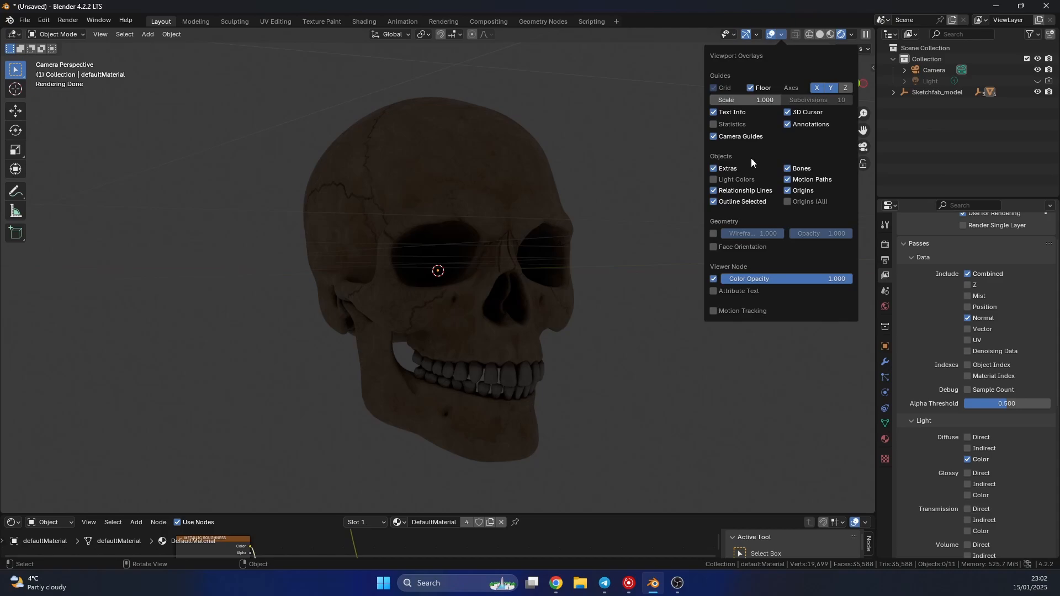
left_click(713, 247)
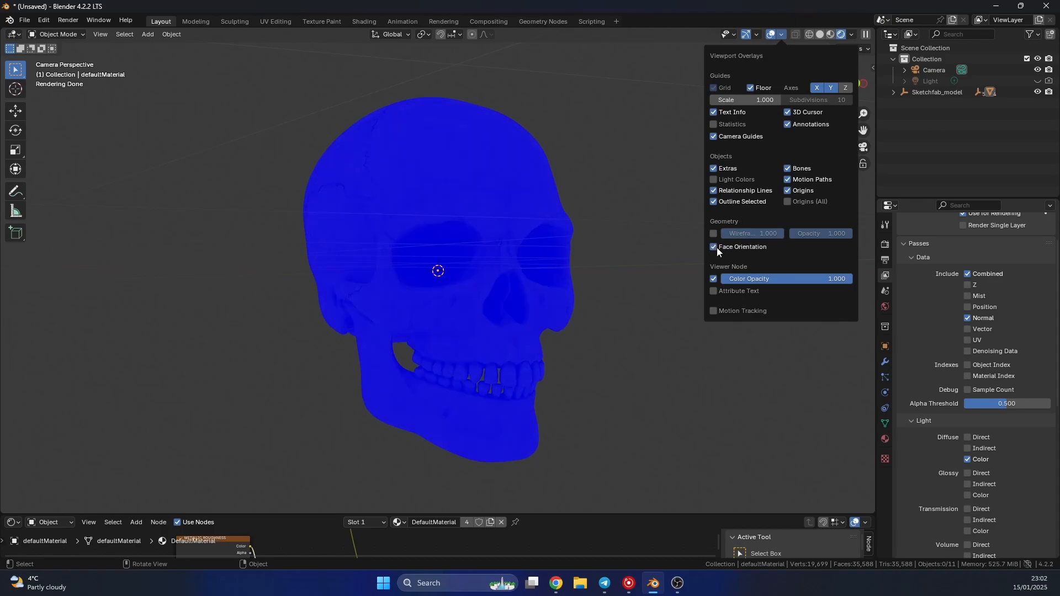
mouse_move(742, 247)
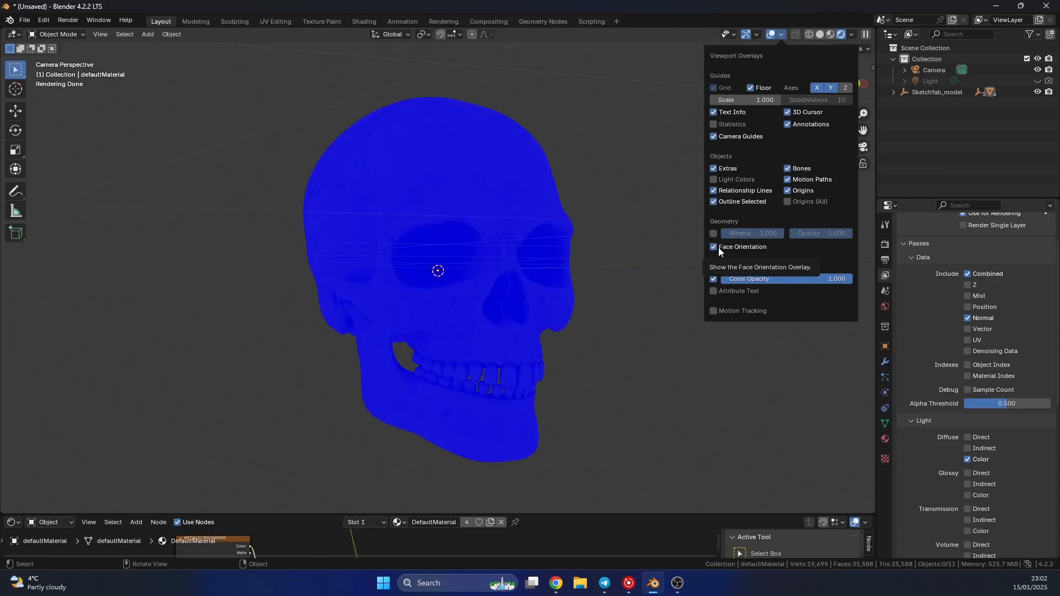
left_click(713, 247)
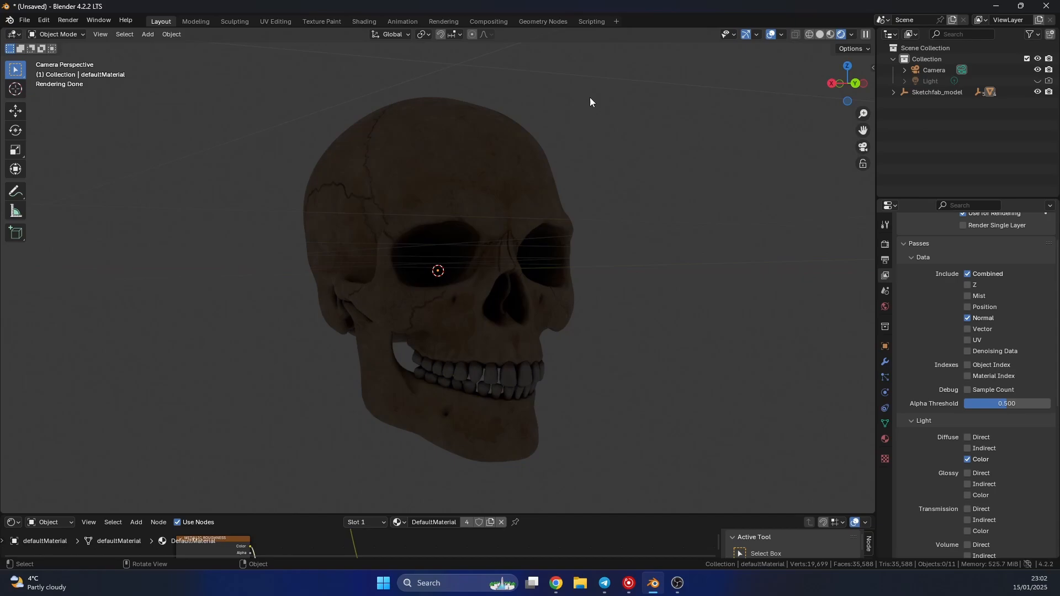
left_click(488, 21)
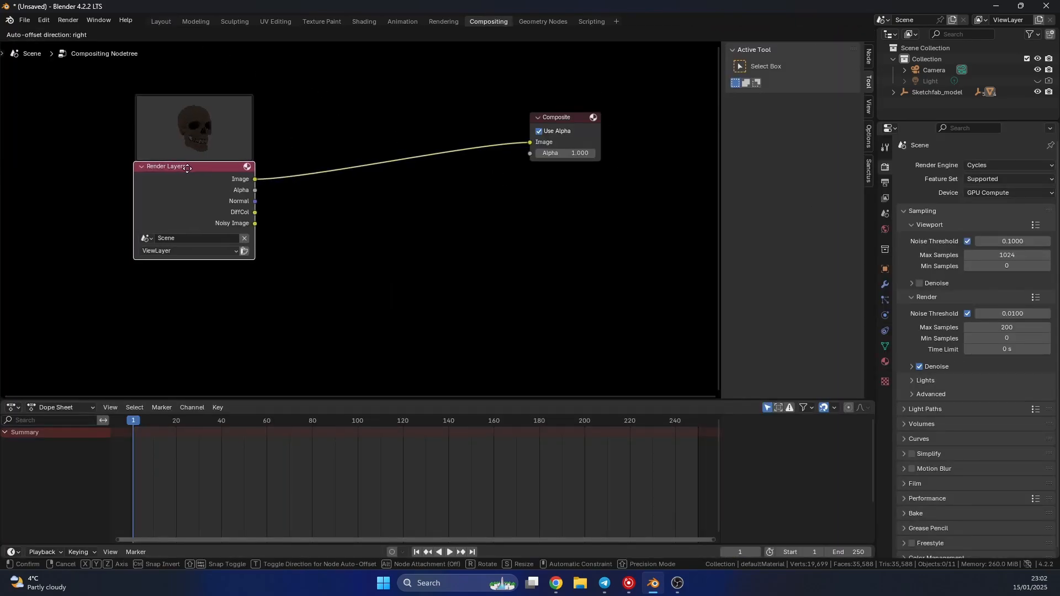
- Insert a Normal node on the Render Layers Normal link and preview its Dot output in the Viewer
left_click(252, 194)
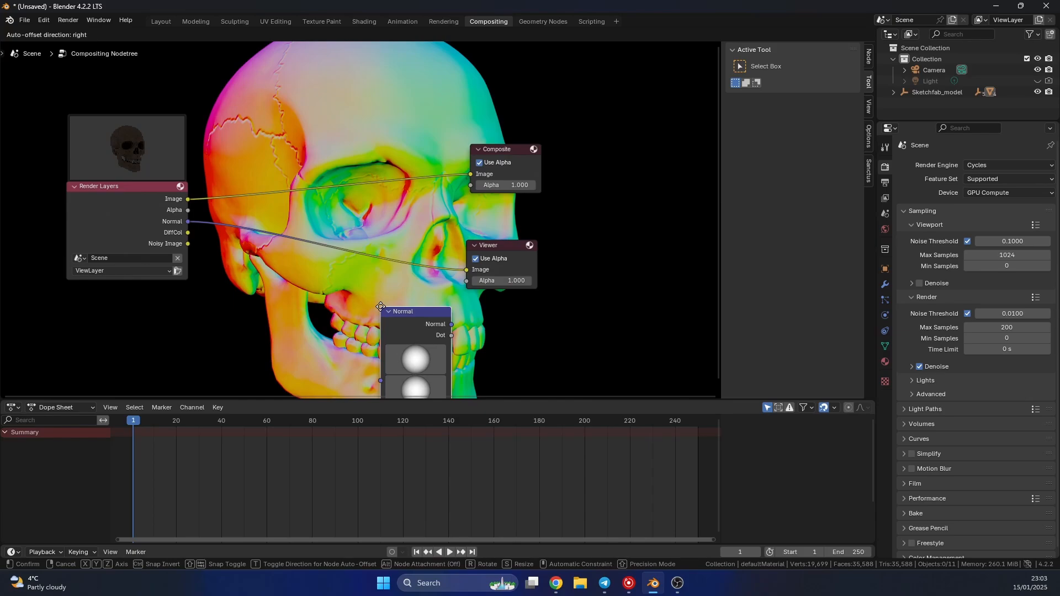
left_click_drag(380, 307, 373, 187)
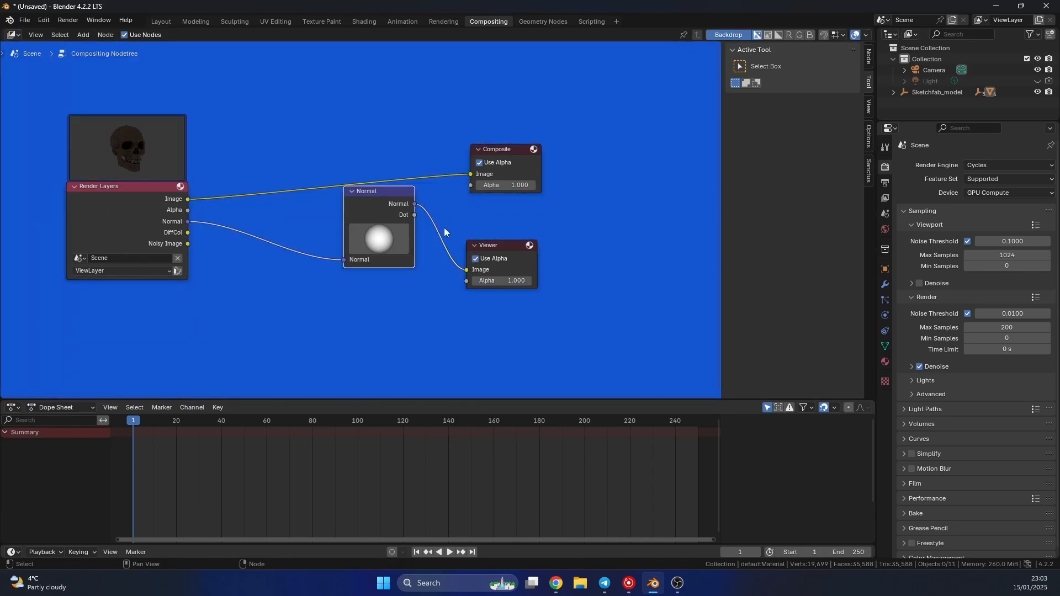
left_click_drag(414, 204, 467, 269)
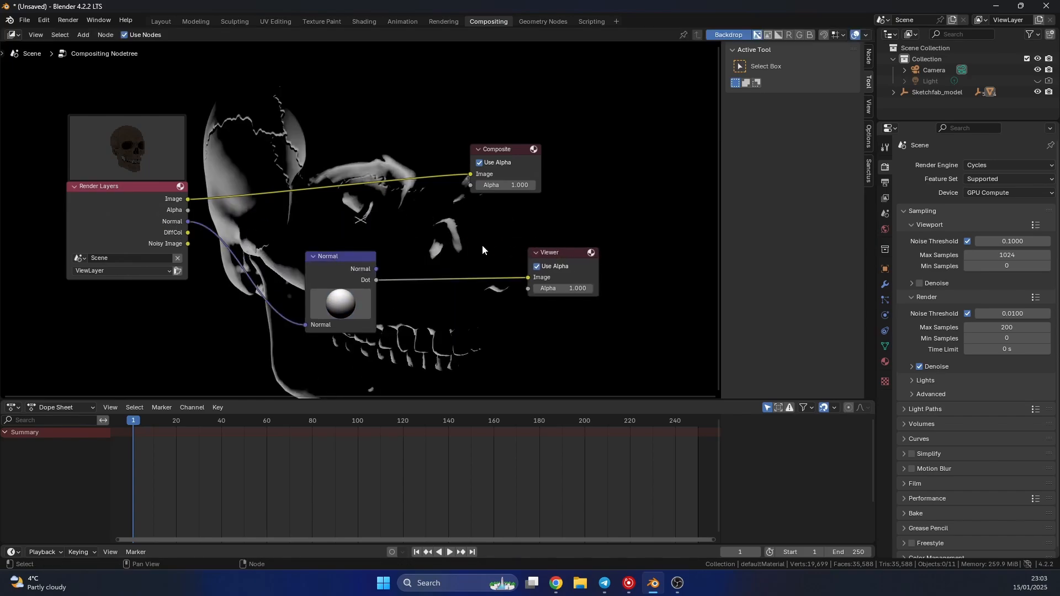
- Add a Mix Color node from the 'mix' search and choose its blending mode
type("mix")
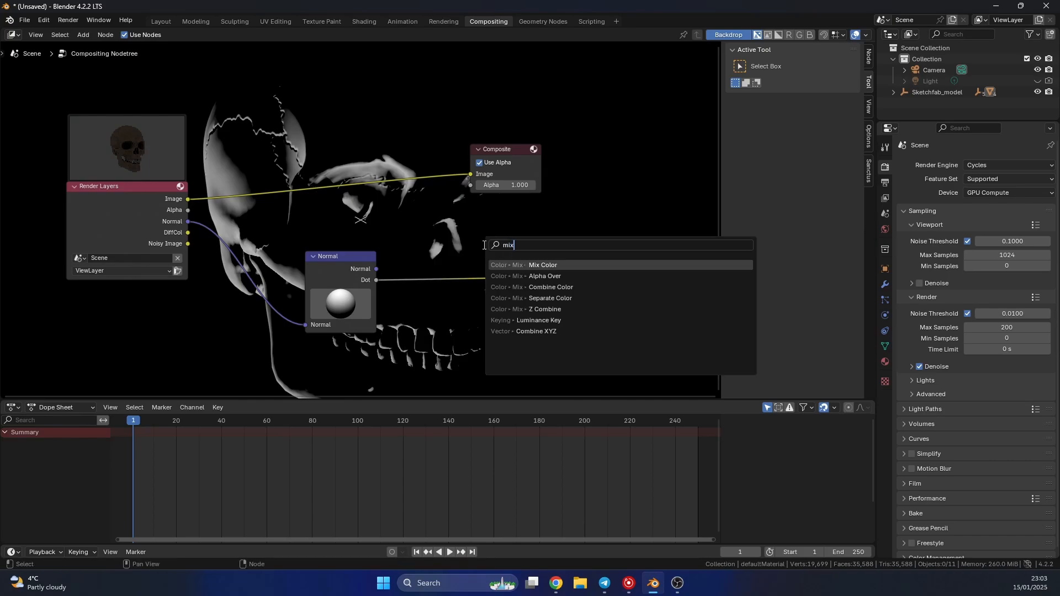
left_click(543, 264)
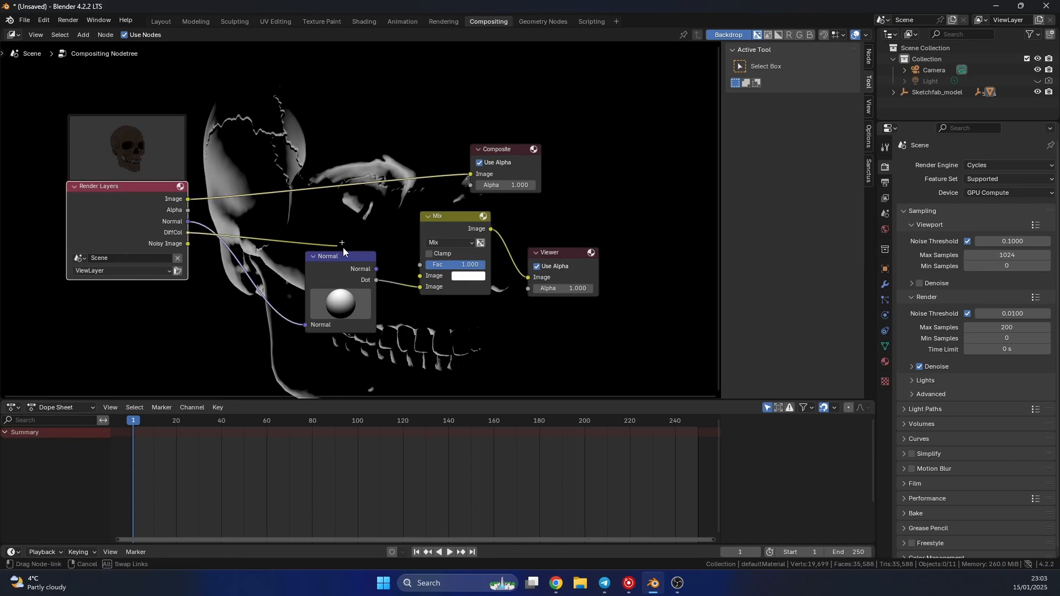
left_click(451, 243)
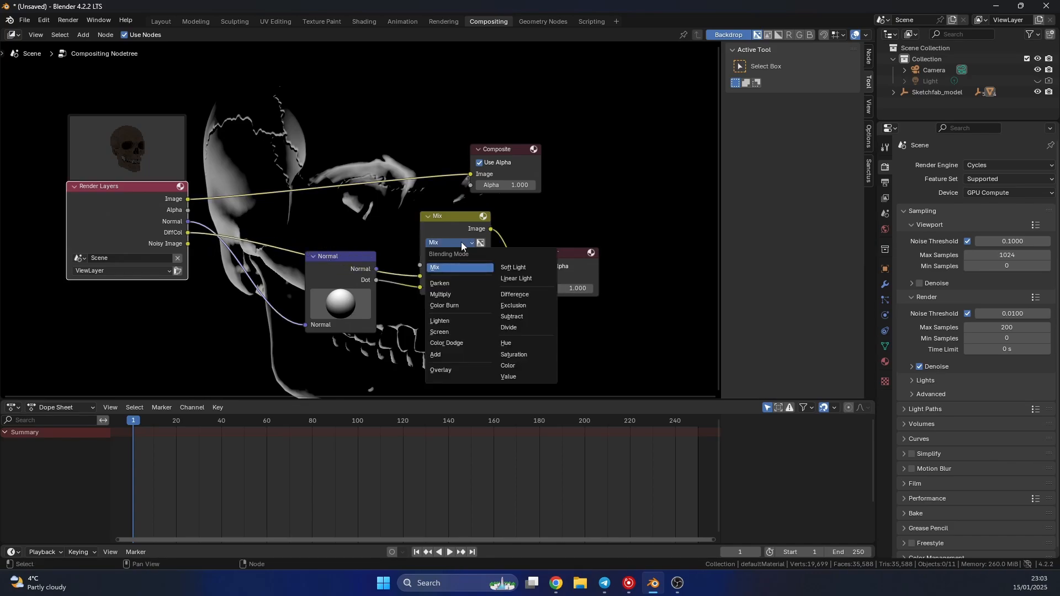
left_click(513, 267)
type("s")
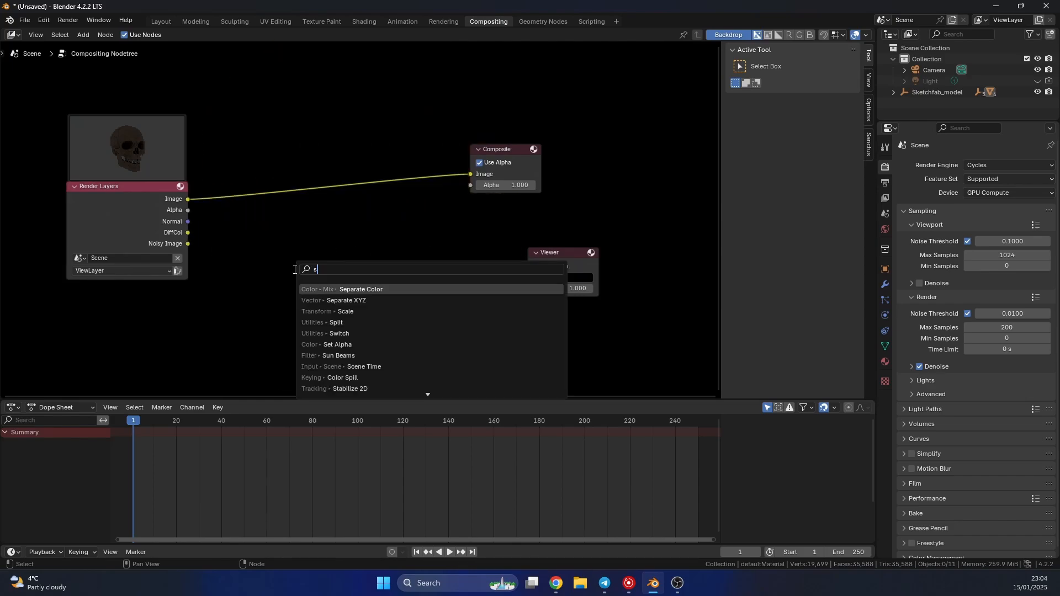
- Place a Separate Color node, then move the Color Ramp's bright stop to 0.736
left_click(360, 289)
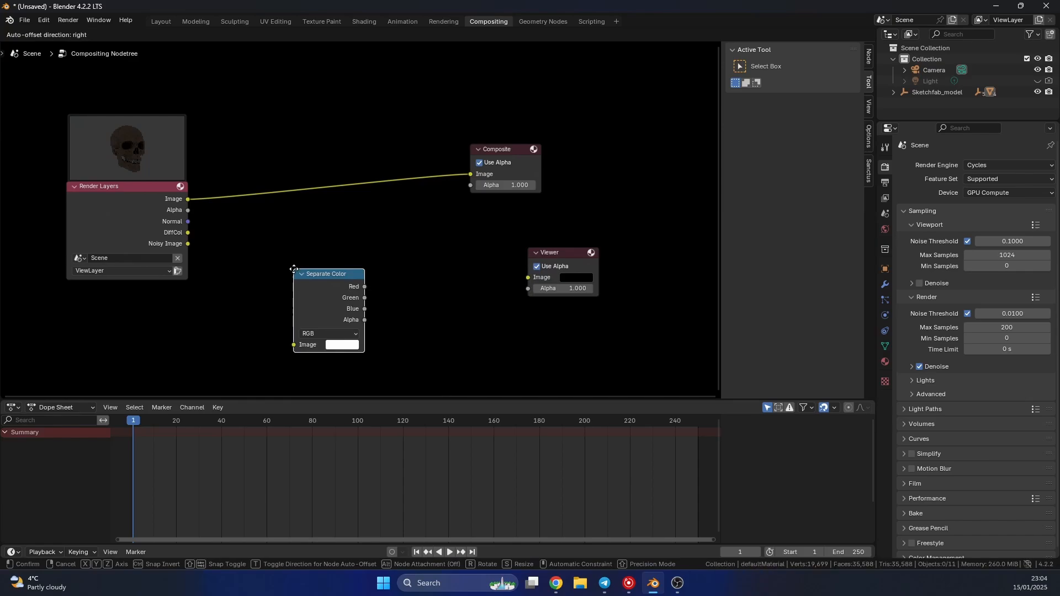
left_click_drag(187, 221, 293, 354)
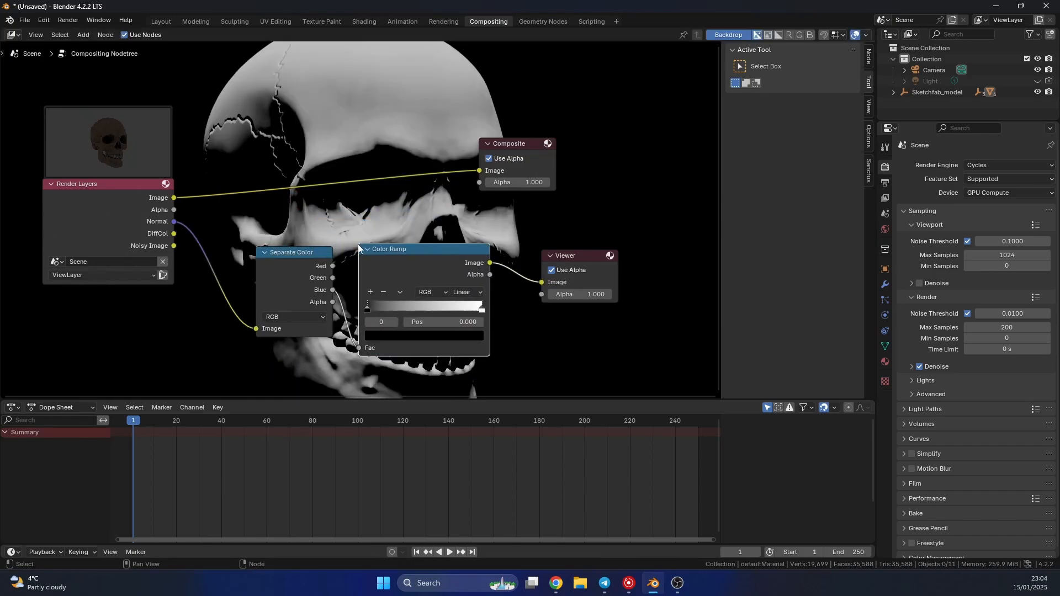
left_click_drag(367, 305, 411, 305)
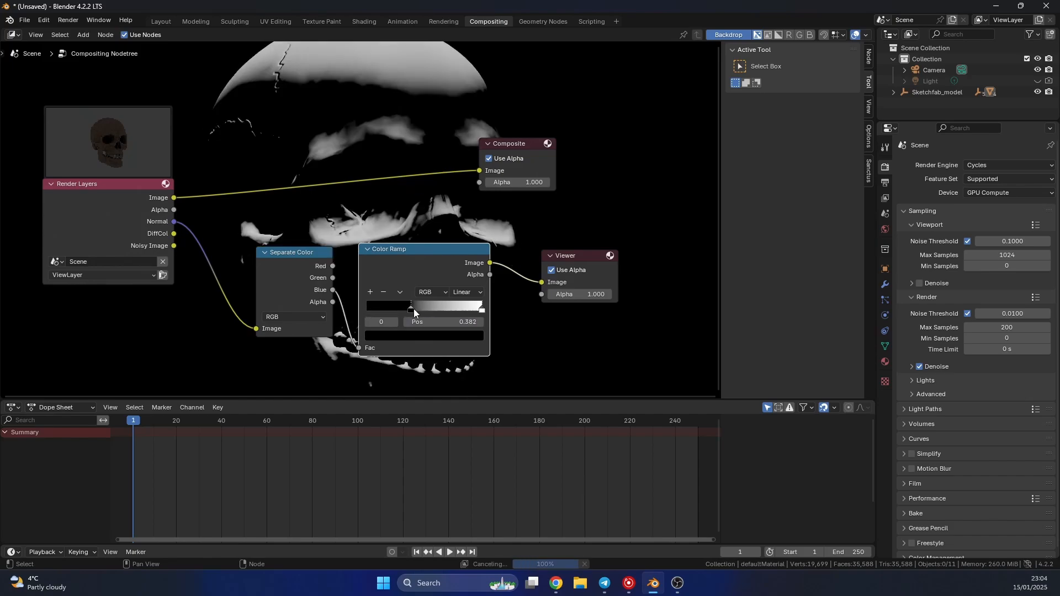
left_click_drag(410, 305, 367, 305)
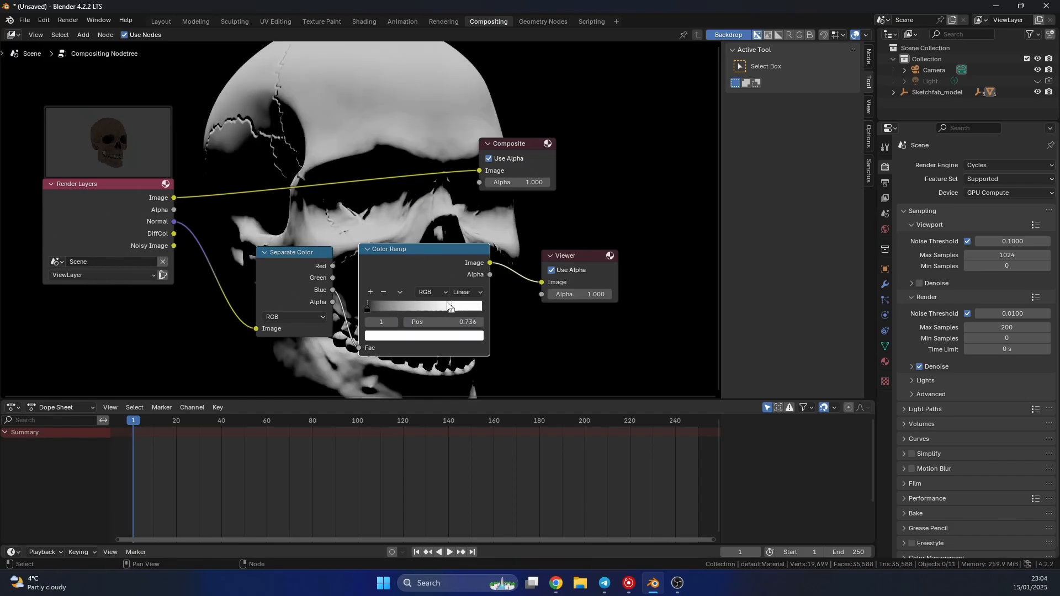
mouse_move(479, 281)
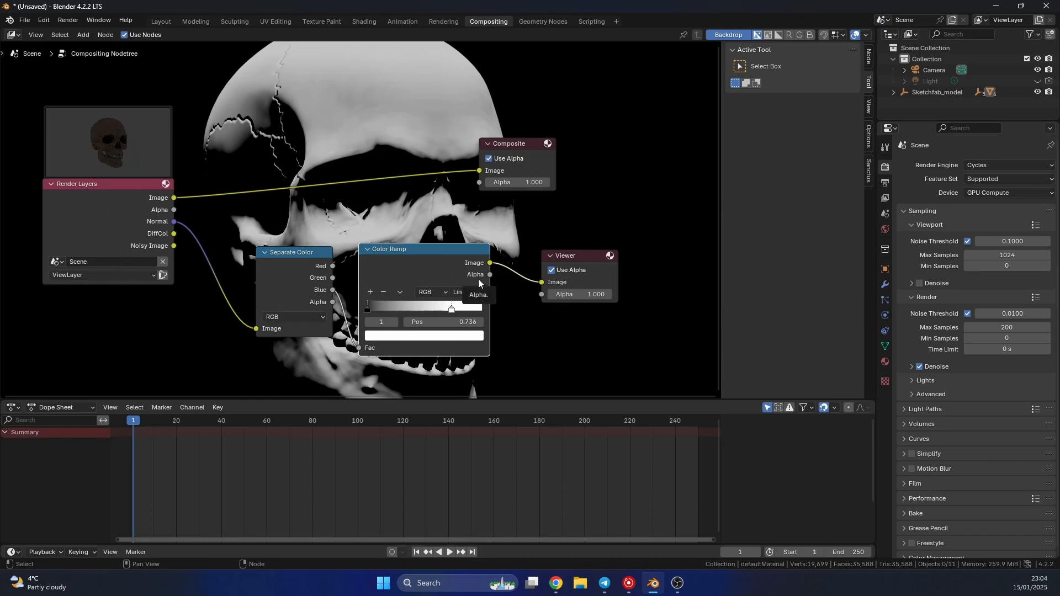